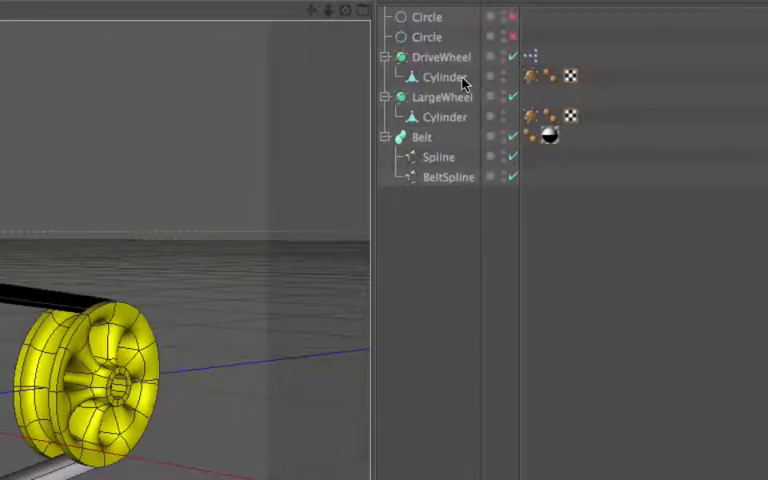
Select the Cylinder under DriveWheel to inspect its attributes
left_click(438, 96)
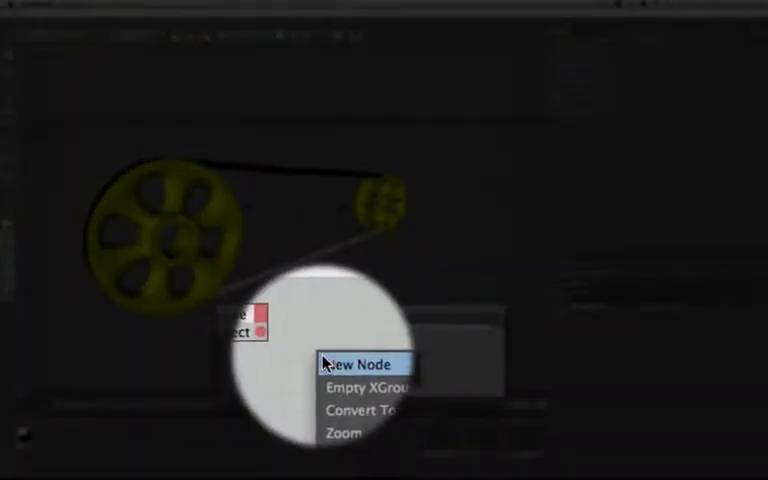
Add a new XPresso General Spline node beside the BeltSpline object node
left_click(360, 364)
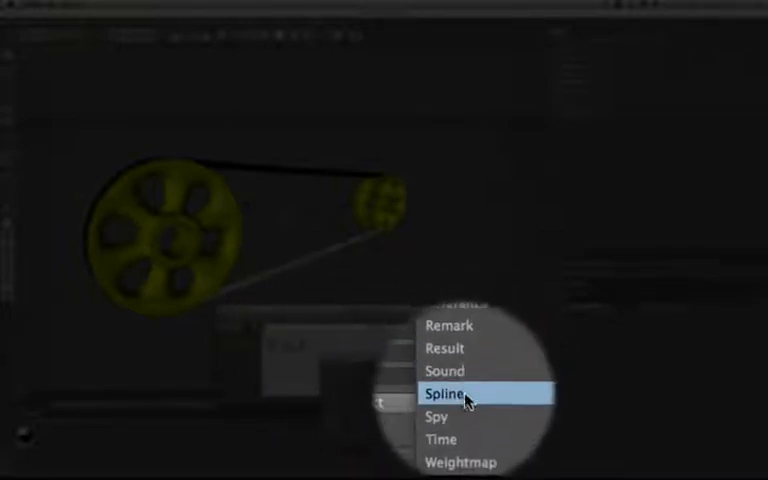
left_click(446, 390)
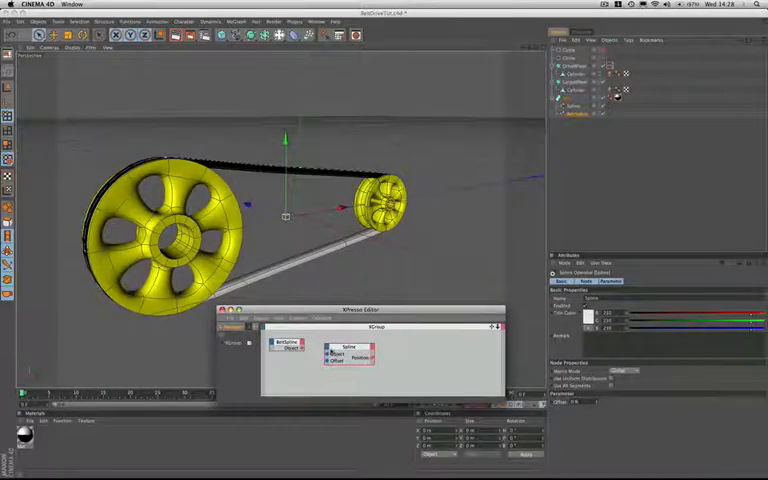
Give the Spline node a Length output port and wire it into the Result node
left_click(358, 358)
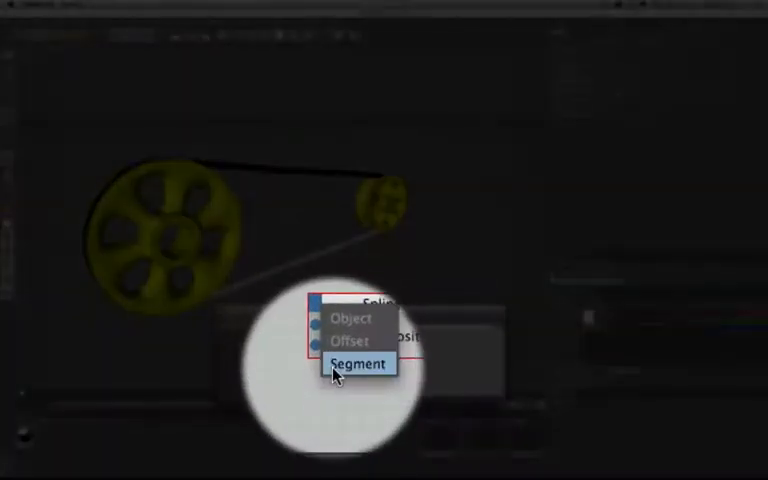
left_click(354, 364)
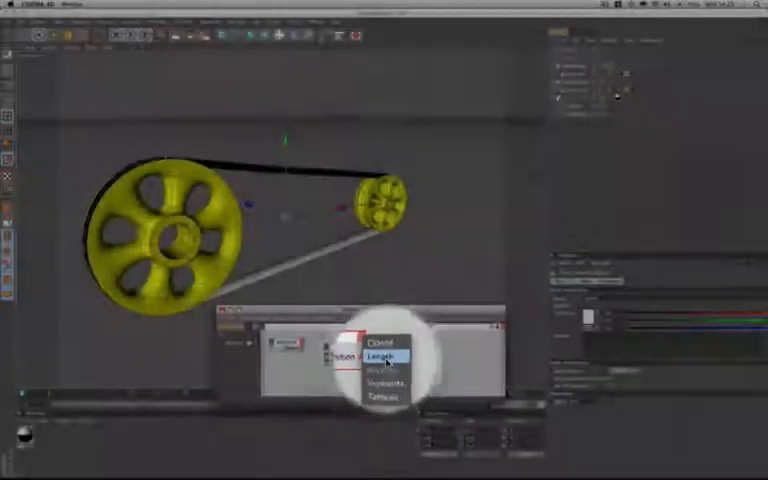
left_click(384, 356)
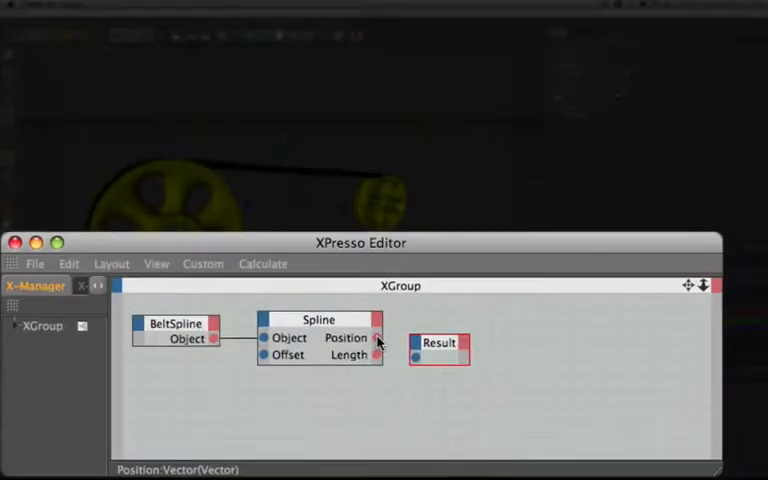
left_click_drag(376, 356, 414, 356)
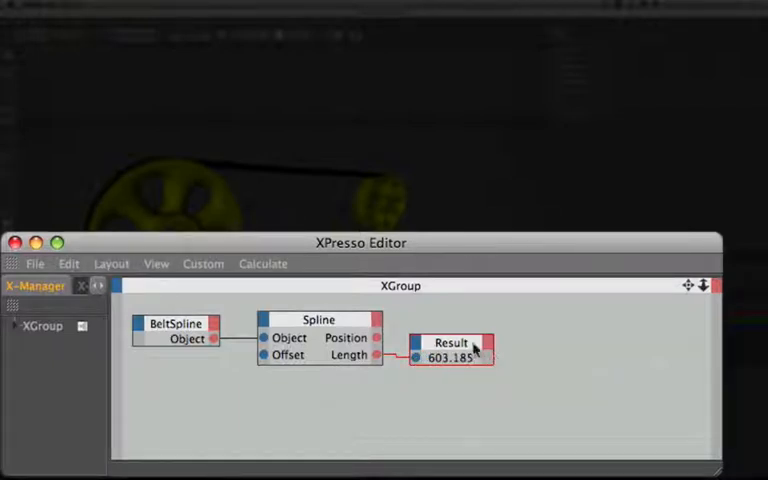
Connect the Spline Length so the Result node reads 603.185
left_click_drag(450, 344, 450, 388)
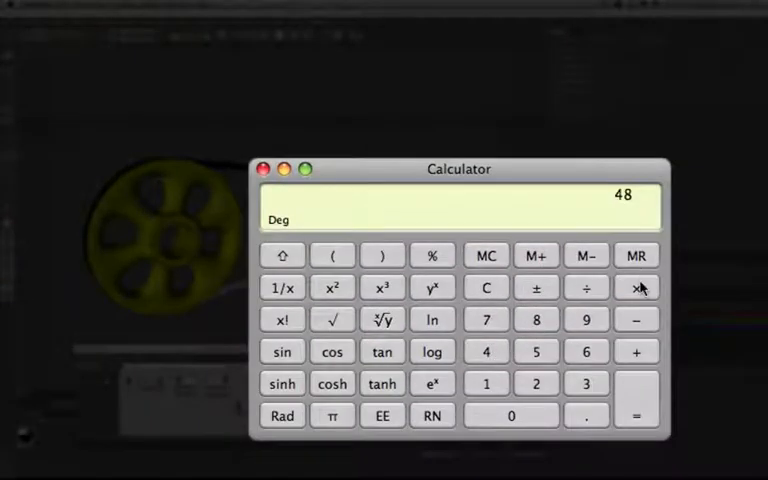
Compute 48 × π = 150.79644737231 in Calculator for the drive wheel circumference
left_click(332, 416)
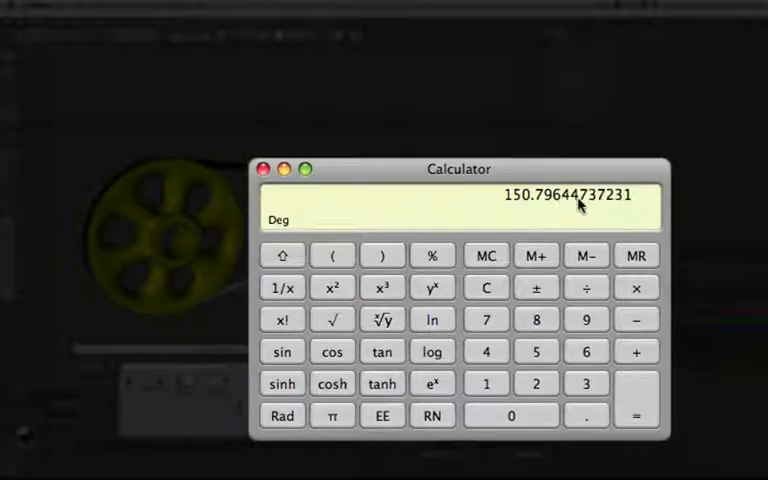
mouse_move(568, 208)
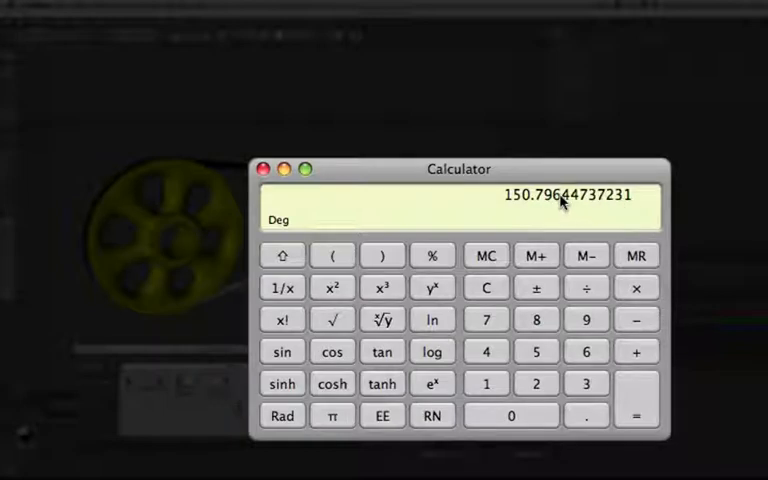
mouse_move(496, 202)
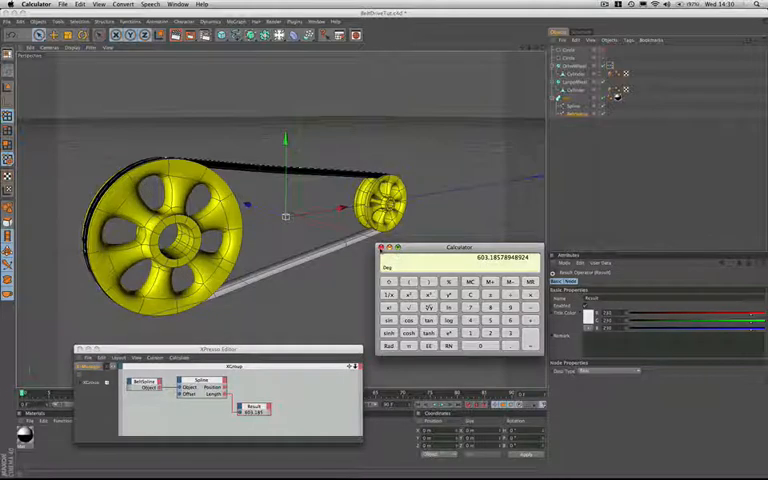
Close Calculator to return to the belt-drive scene and XPresso graph
left_click(384, 246)
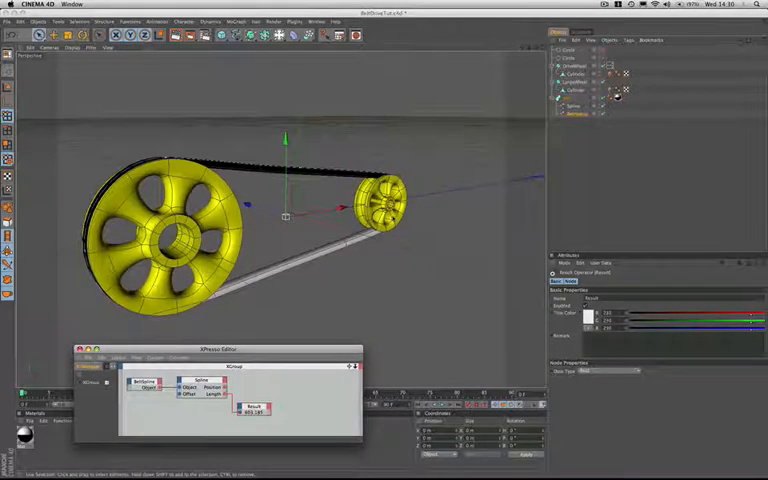